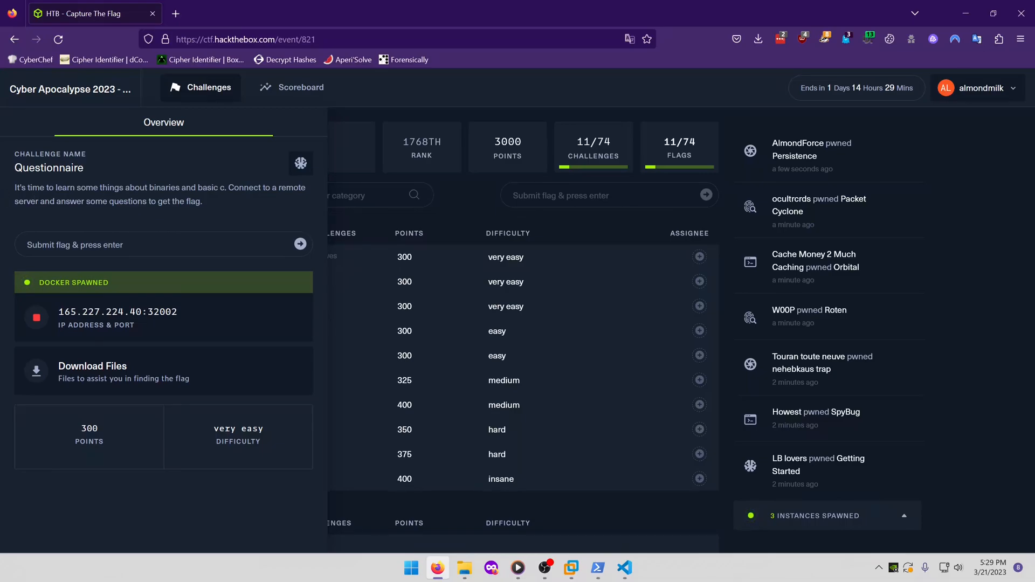
pyautogui.moveTo(123, 199)
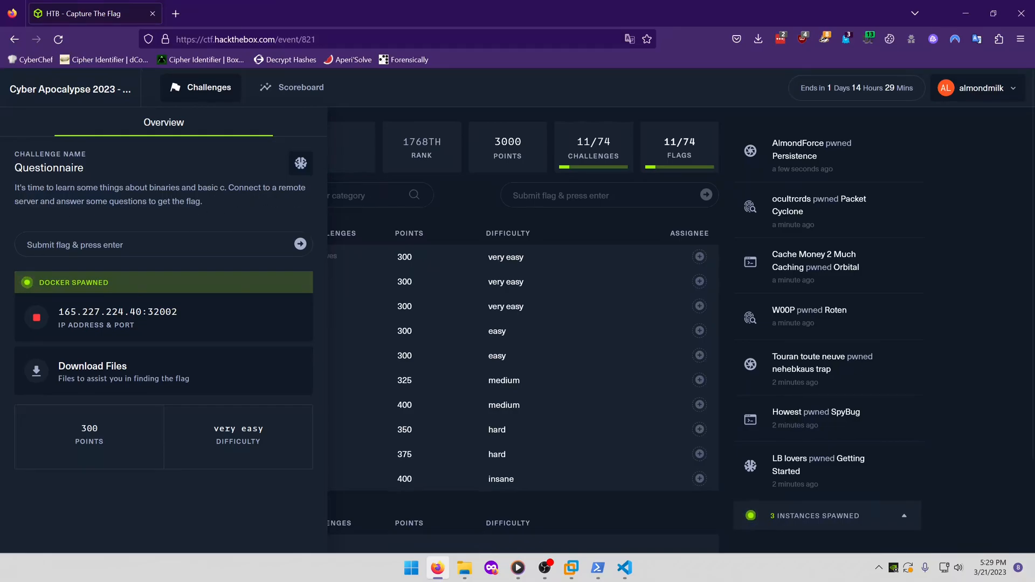
pyautogui.moveTo(117, 312)
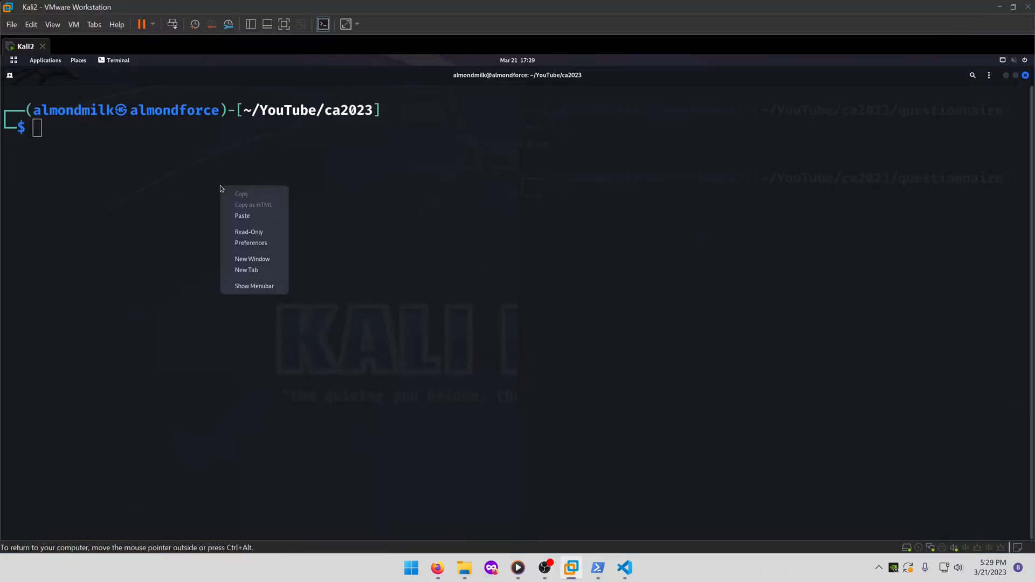
# - Connect to 165.227.224.40:32002 with nc to bring up the quiz's first question
pyautogui.click(242, 215)
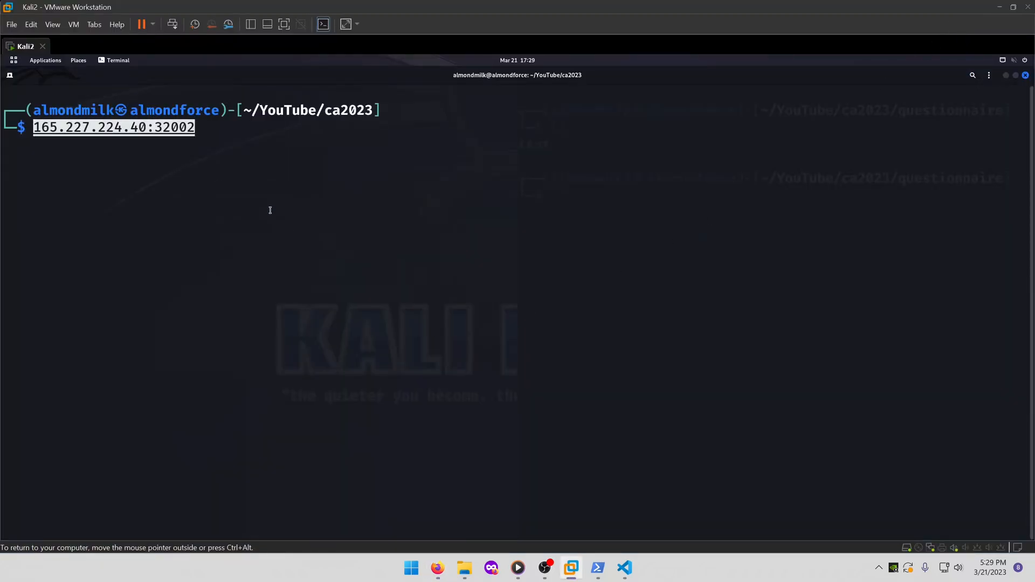
pyautogui.write('nc')
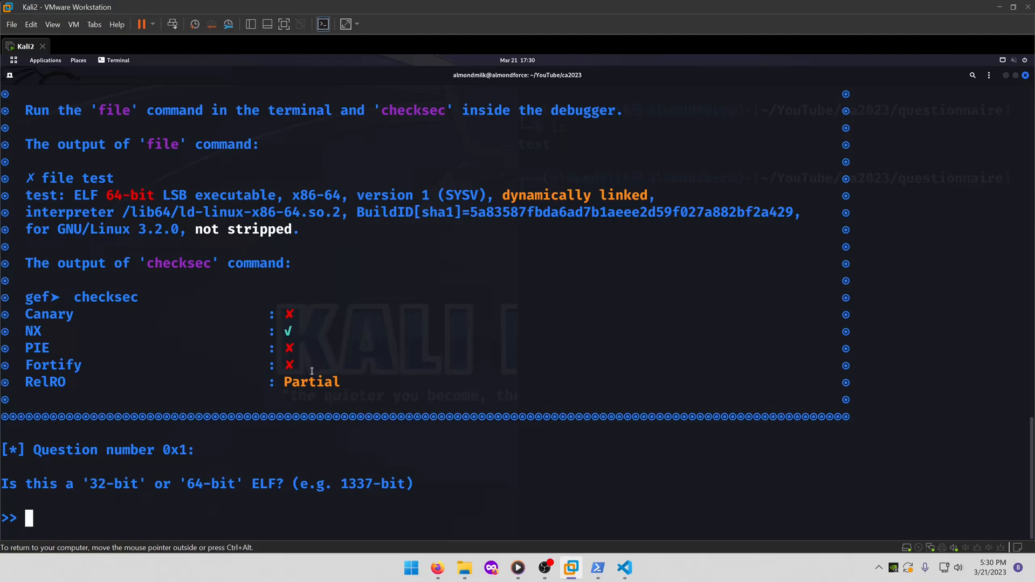
pyautogui.moveTo(679, 53)
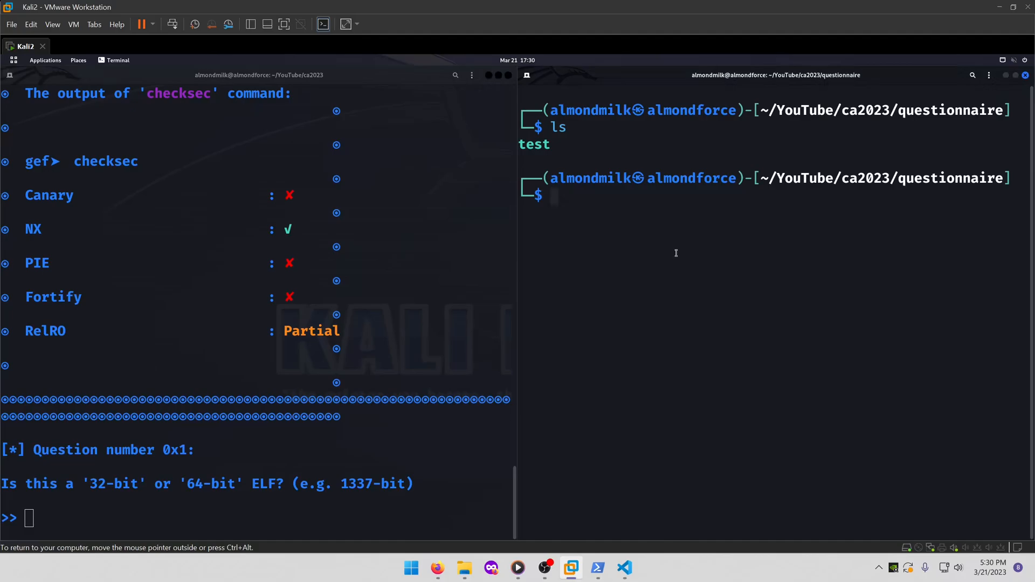
pyautogui.moveTo(569, 167)
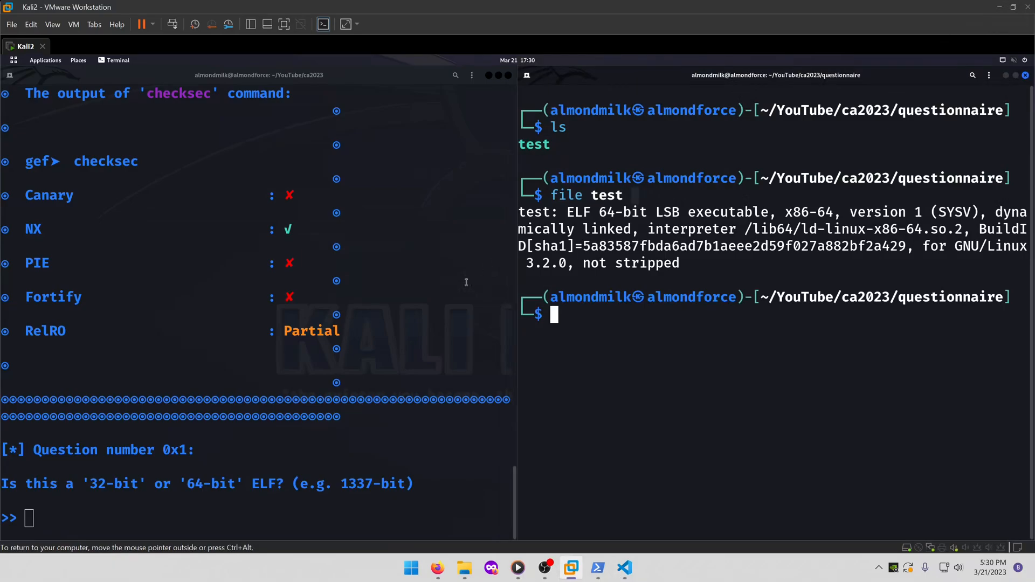
# - Answer 64-bit, dynamic and not stripped for the test binary, then load it in gdb
pyautogui.write('64-bit')
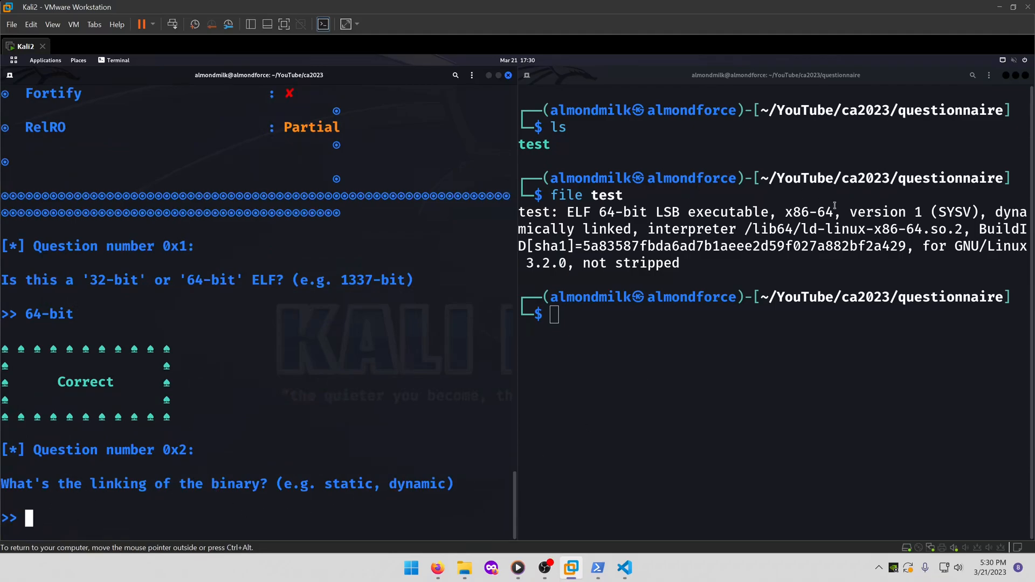
pyautogui.doubleClick(1014, 212)
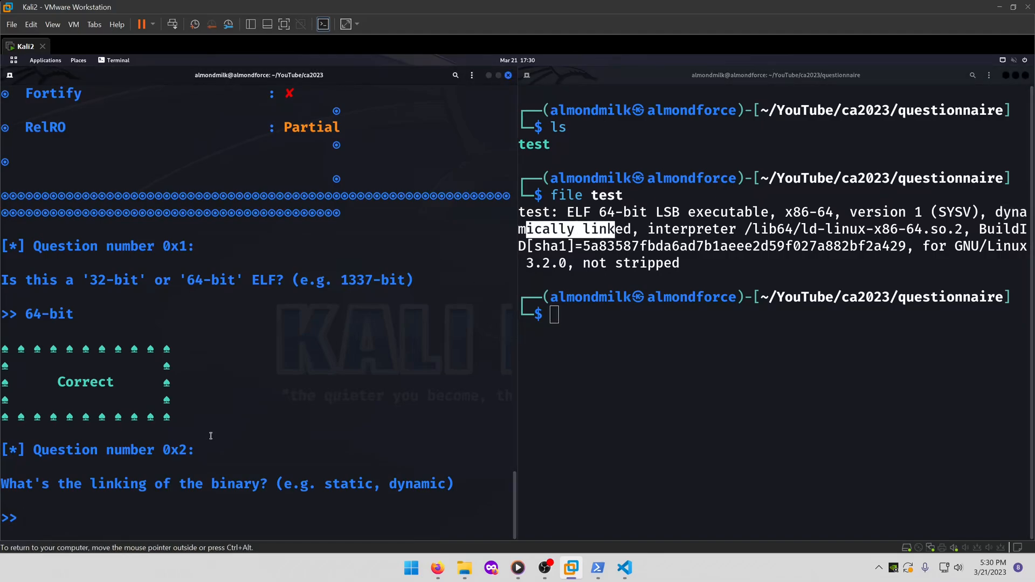
pyautogui.write('dynamic')
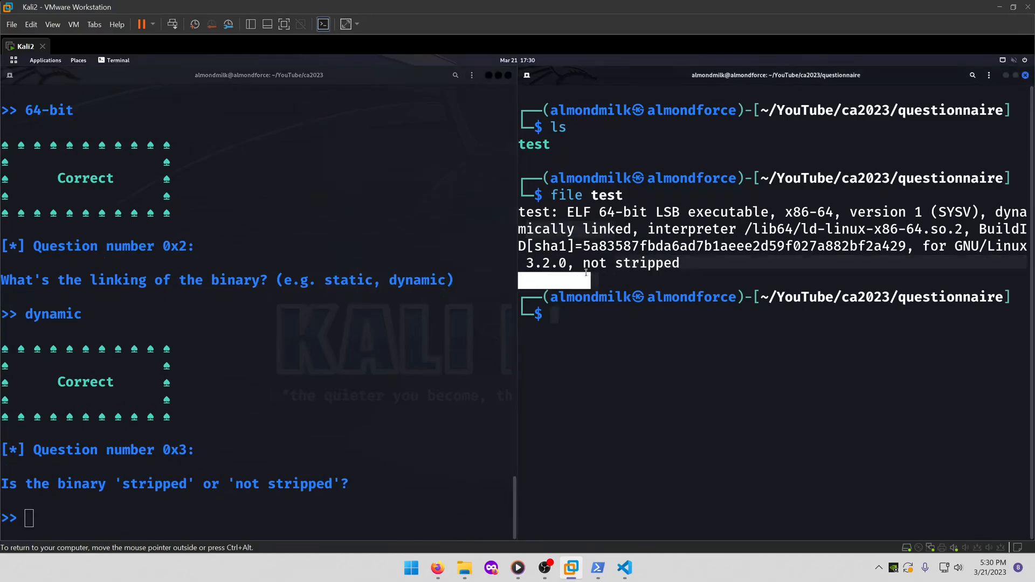
pyautogui.write('not stripped')
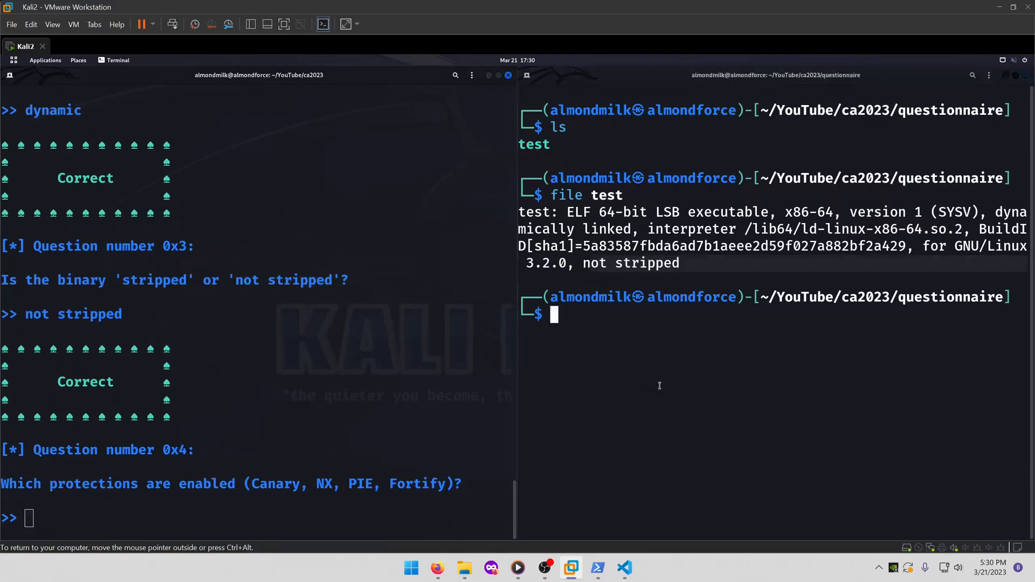
pyautogui.write('gdb test')
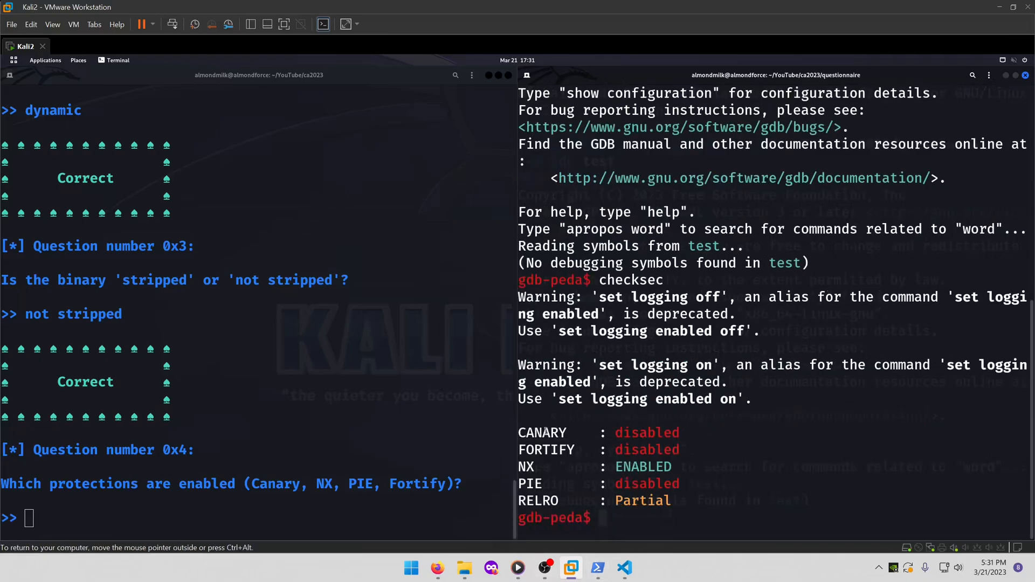
# - Read checksec's protection report, identifying NX as the only enabled protection
pyautogui.moveTo(518, 432); pyautogui.dragTo(678, 489)
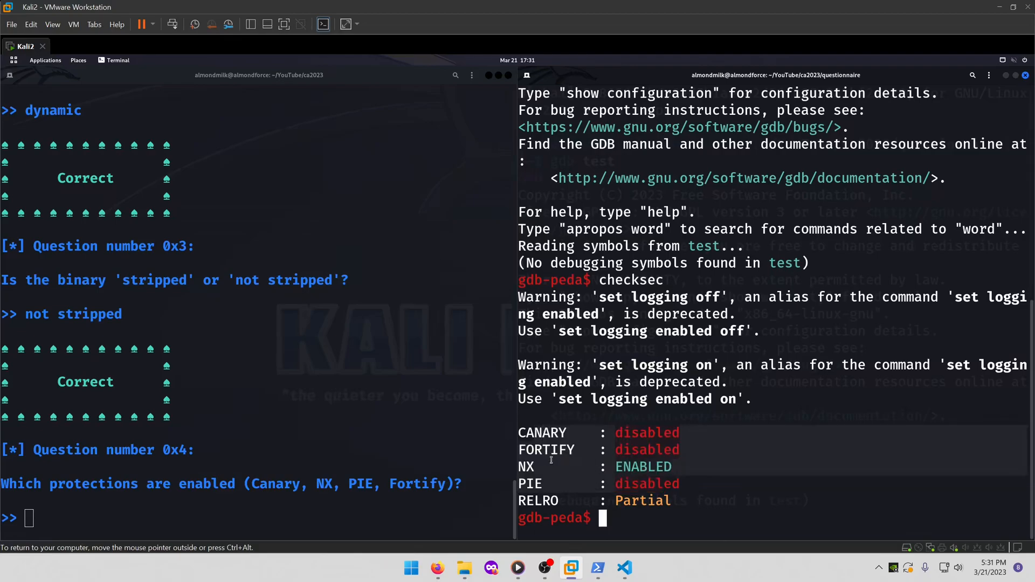
pyautogui.doubleClick(526, 466)
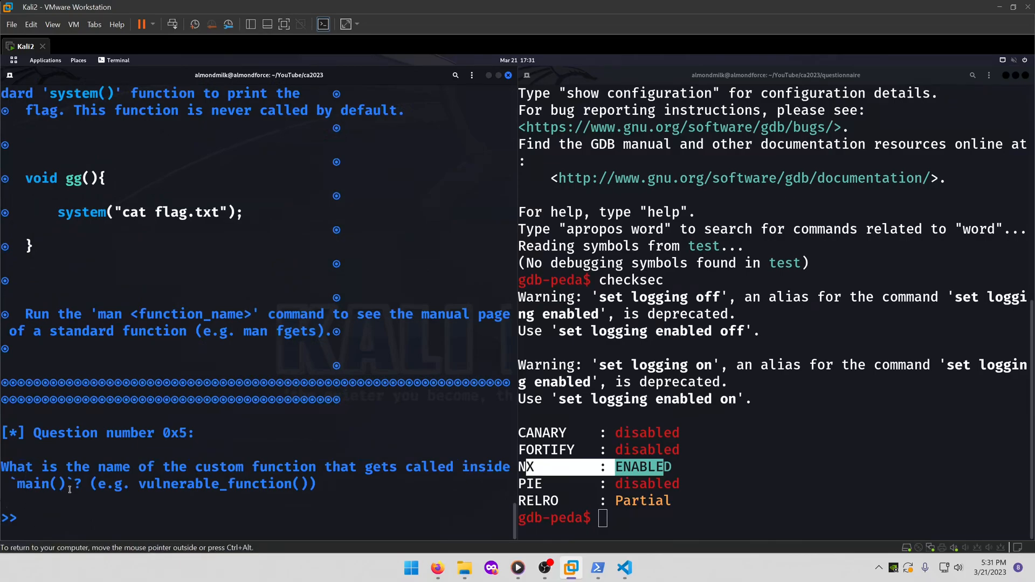
pyautogui.click(623, 567)
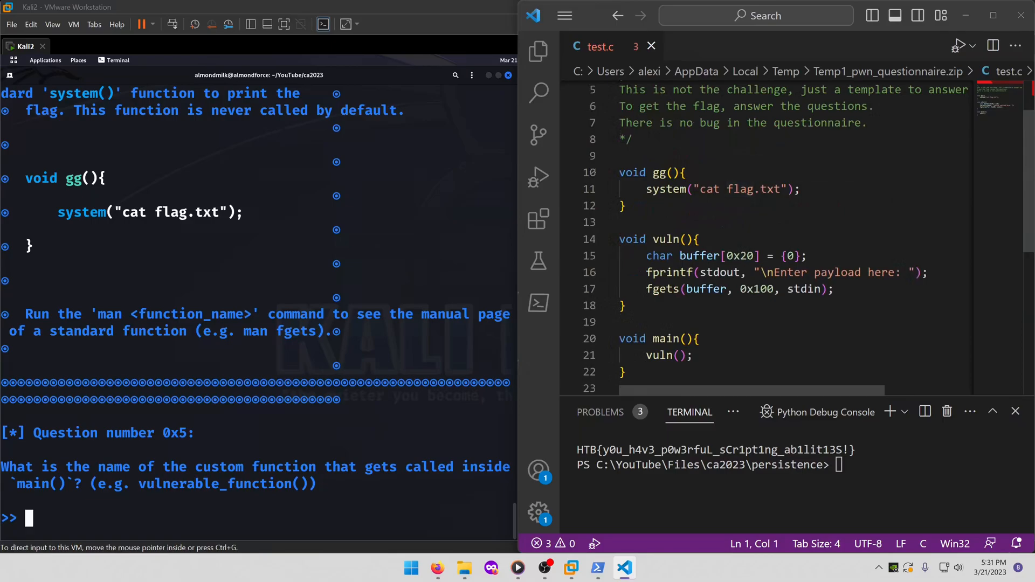
# - Answer vuln() for main's call, 32 for the buffer size, and gg() as uncalled
pyautogui.doubleClick(658, 355)
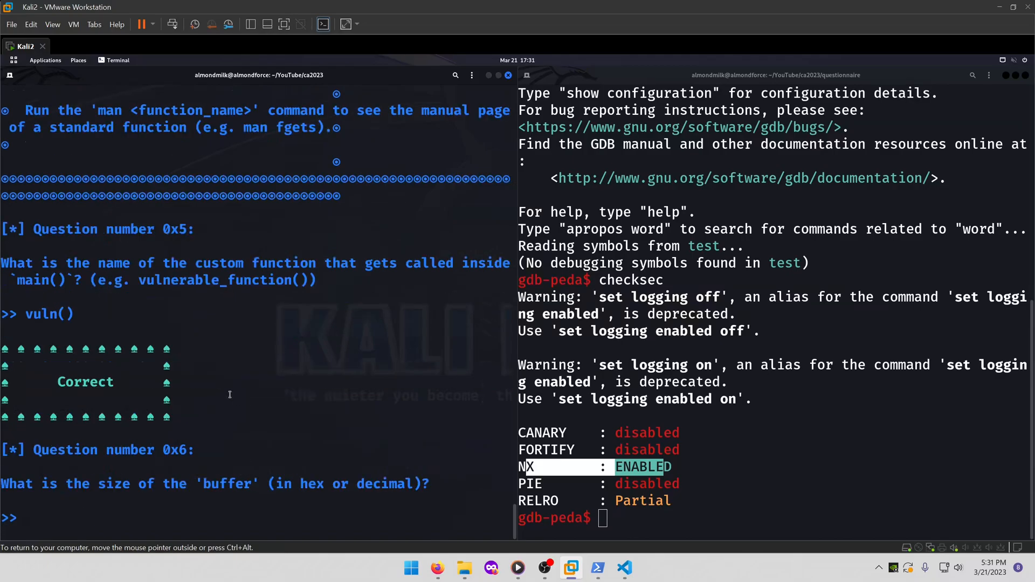
pyautogui.moveTo(300, 485)
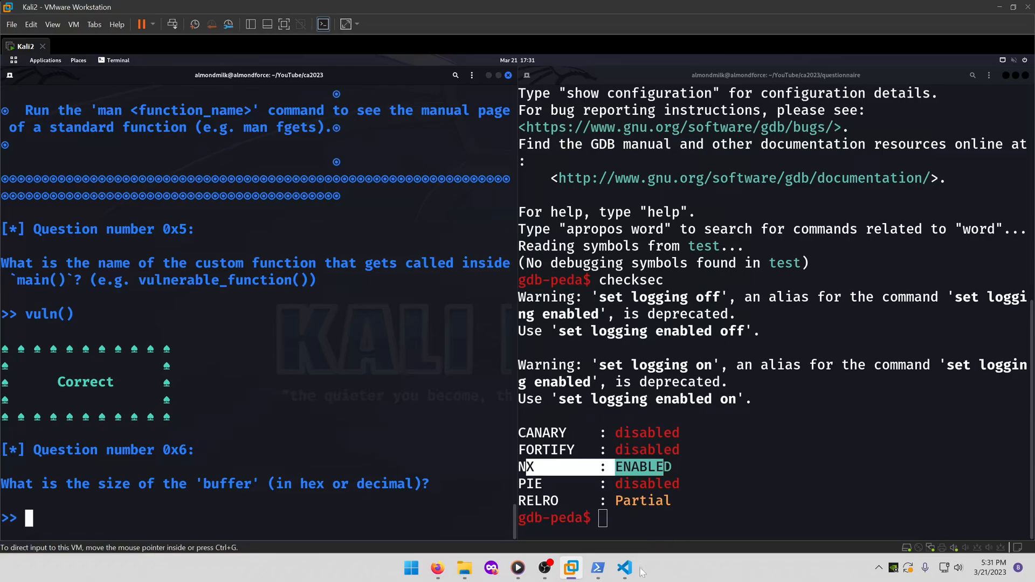
pyautogui.click(623, 567)
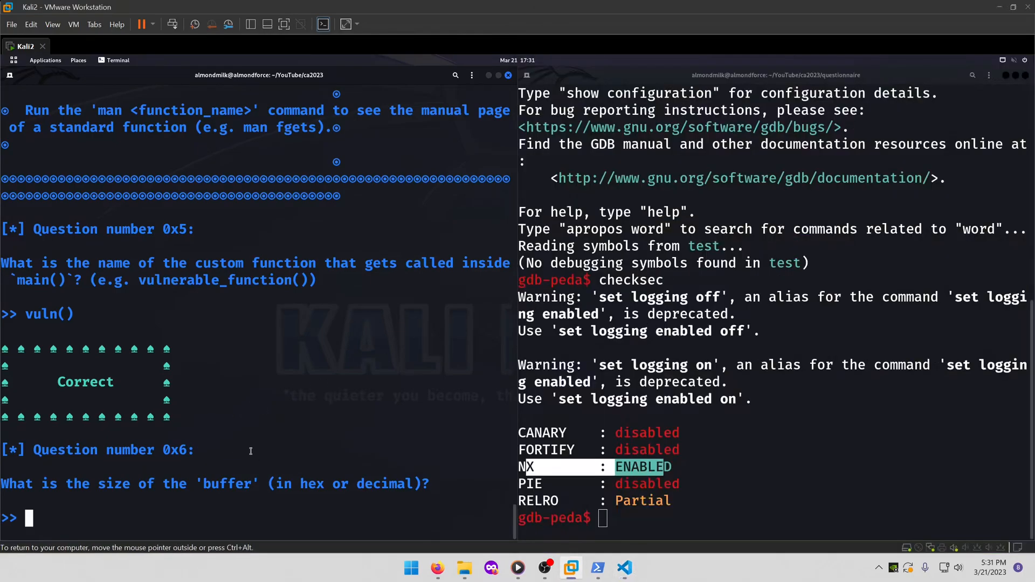
pyautogui.write('32')
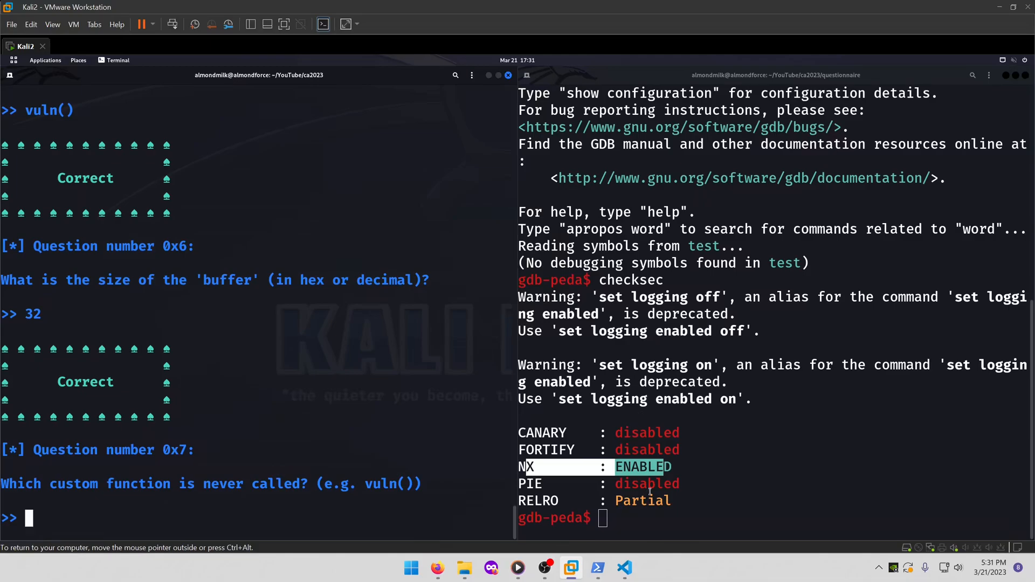
pyautogui.click(623, 568)
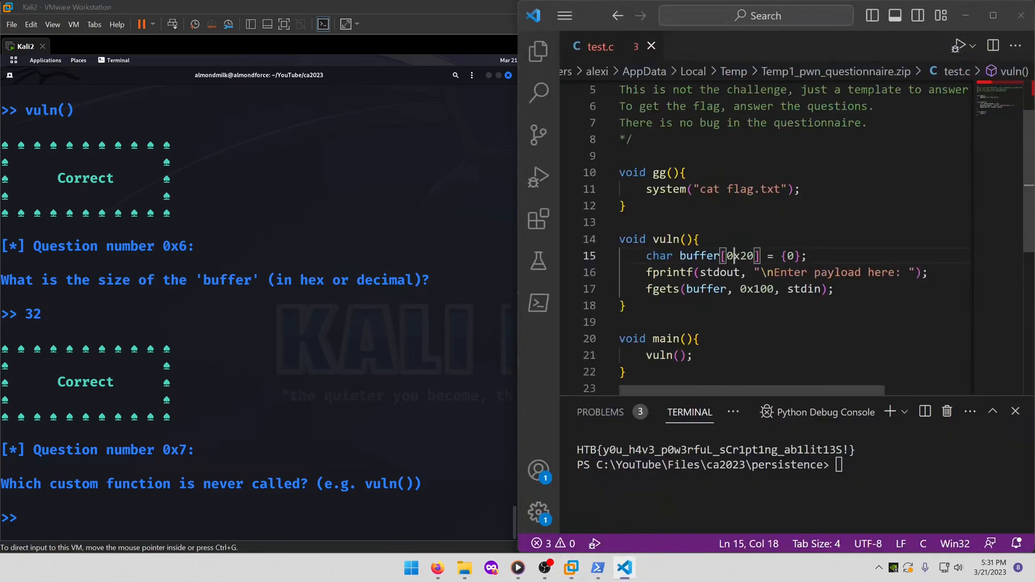
pyautogui.doubleClick(662, 172)
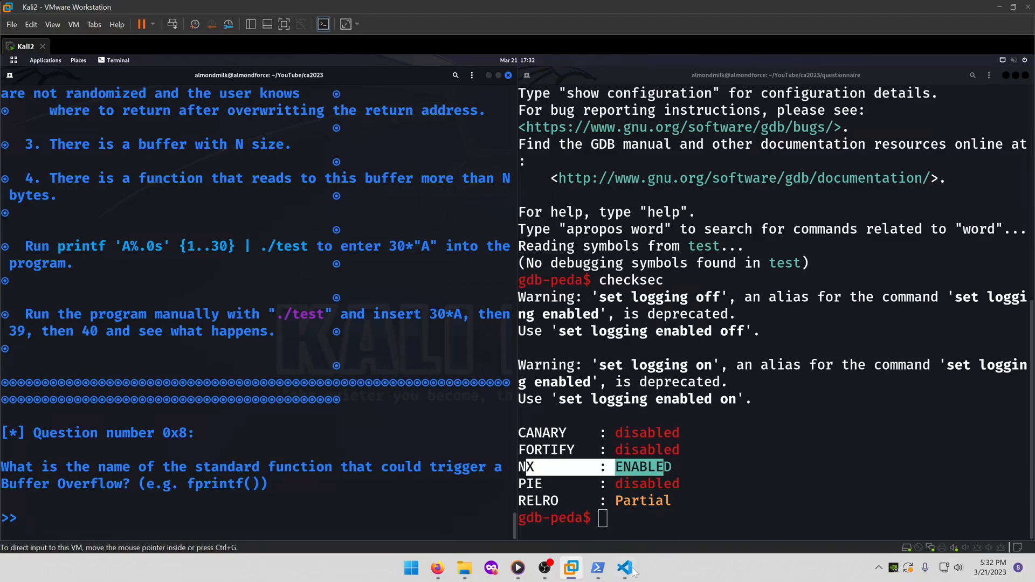
# - Answer question 8 with fgets() as the overflow-triggering function
pyautogui.click(623, 567)
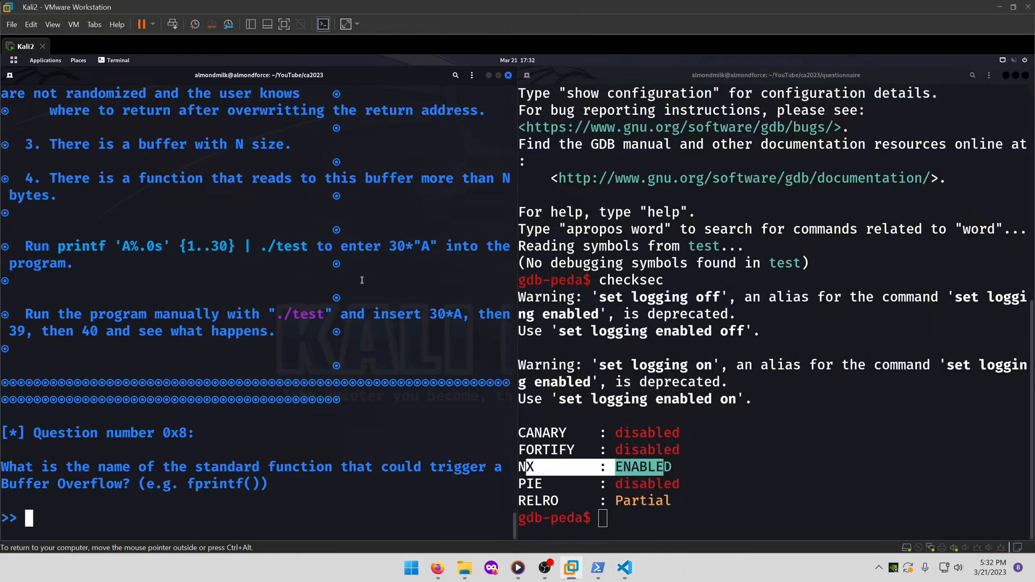
pyautogui.write('fgets(')
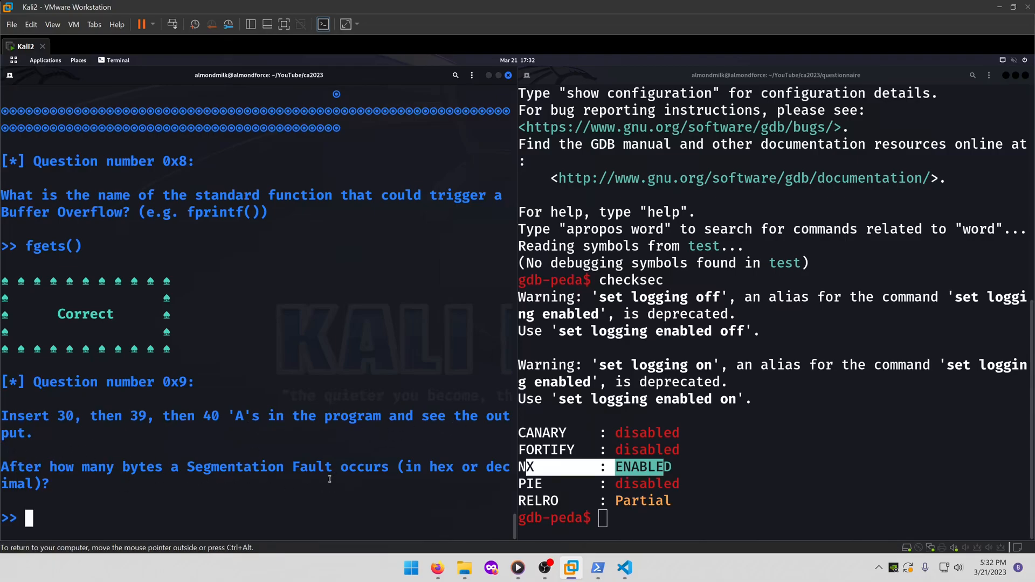
pyautogui.moveTo(762, 430)
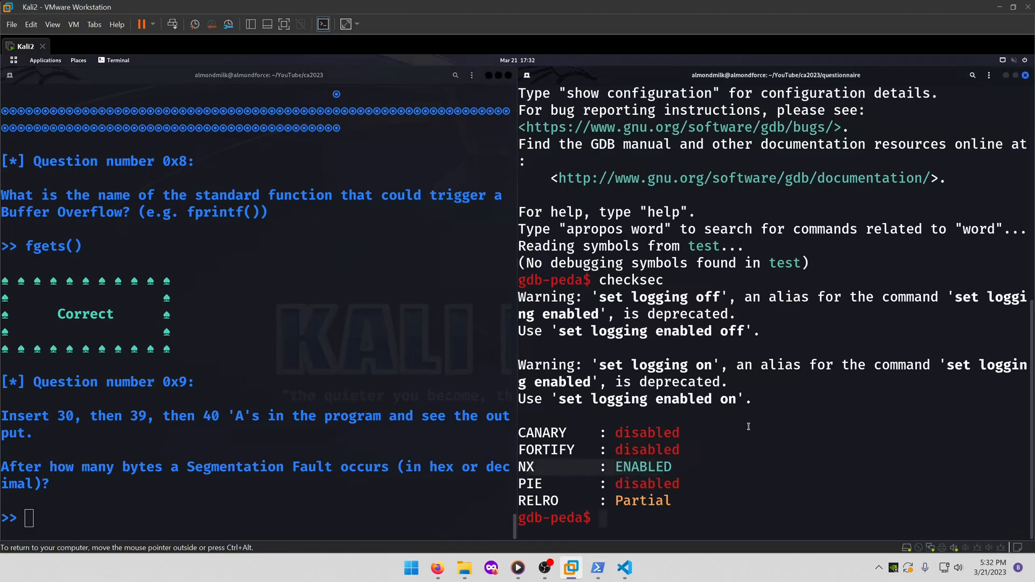
# - Generate a 100-character cyclic pattern with gdb-peda's pattern create
pyautogui.write('create')
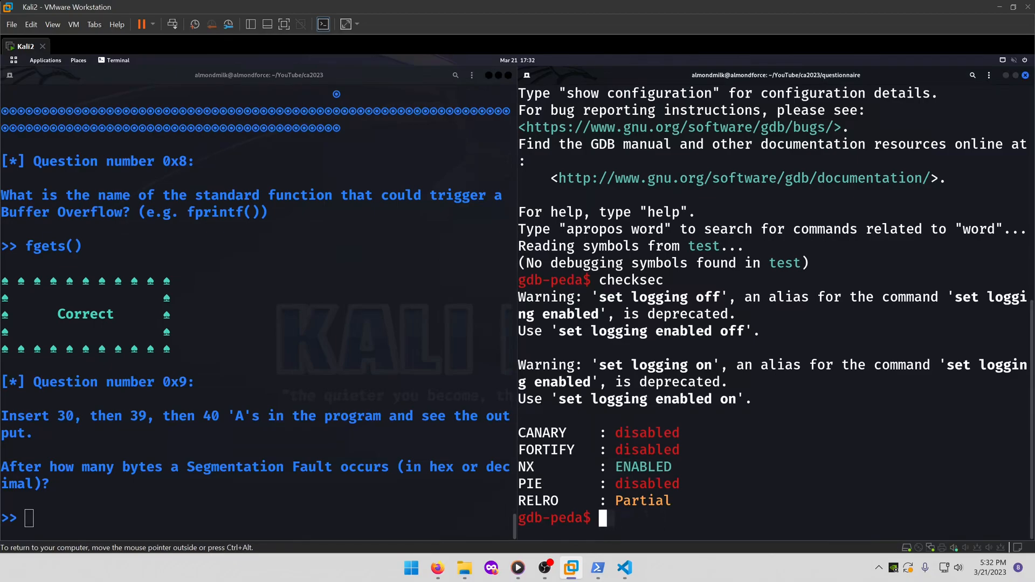
pyautogui.write('create')
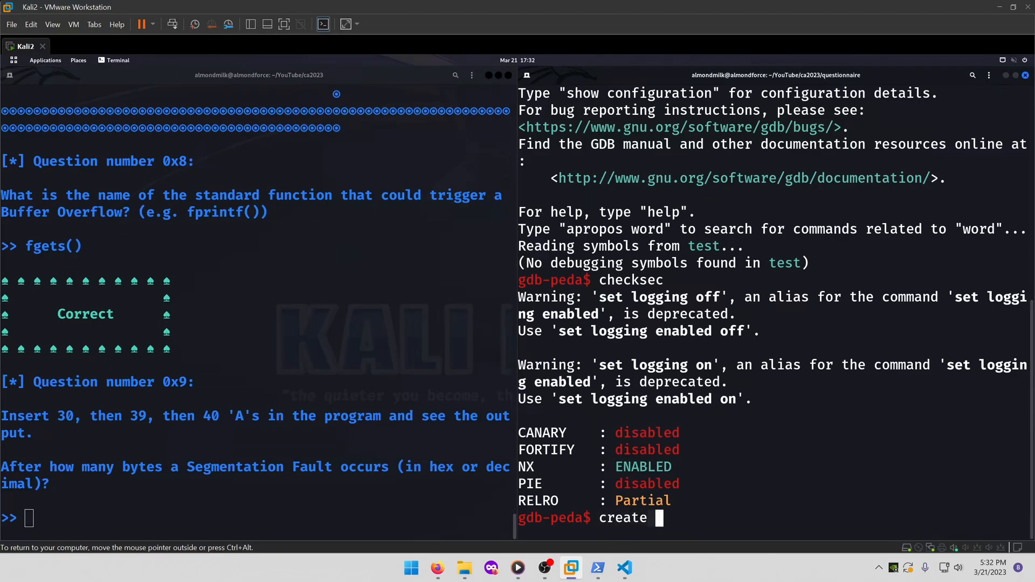
pyautogui.write('pattern')
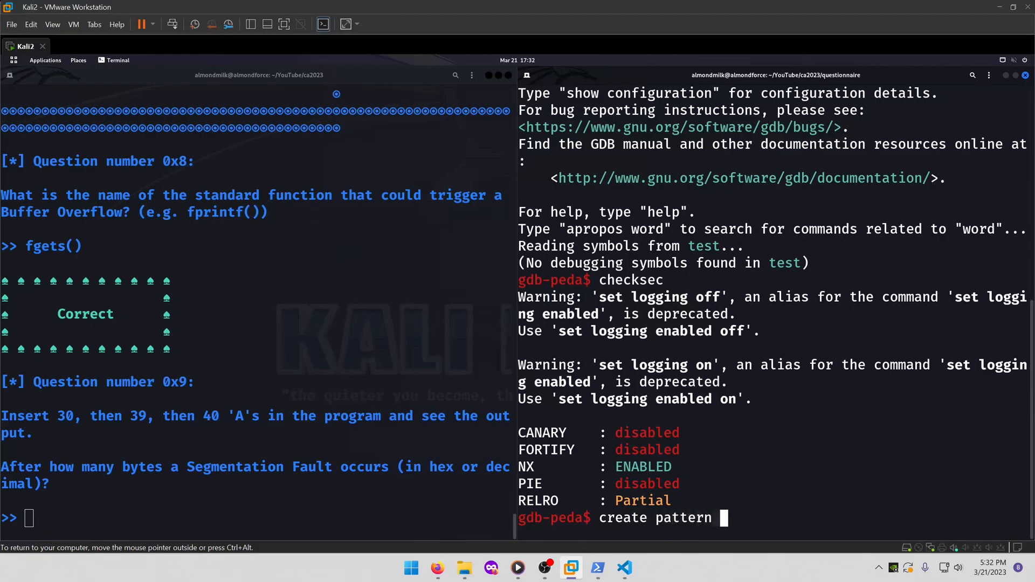
pyautogui.write('4')
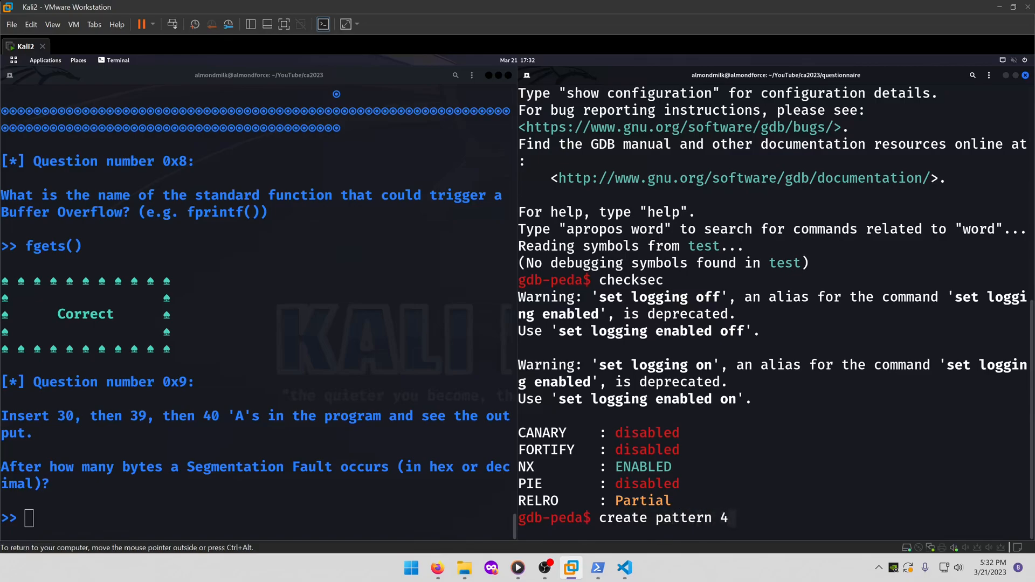
pyautogui.moveTo(726, 518)
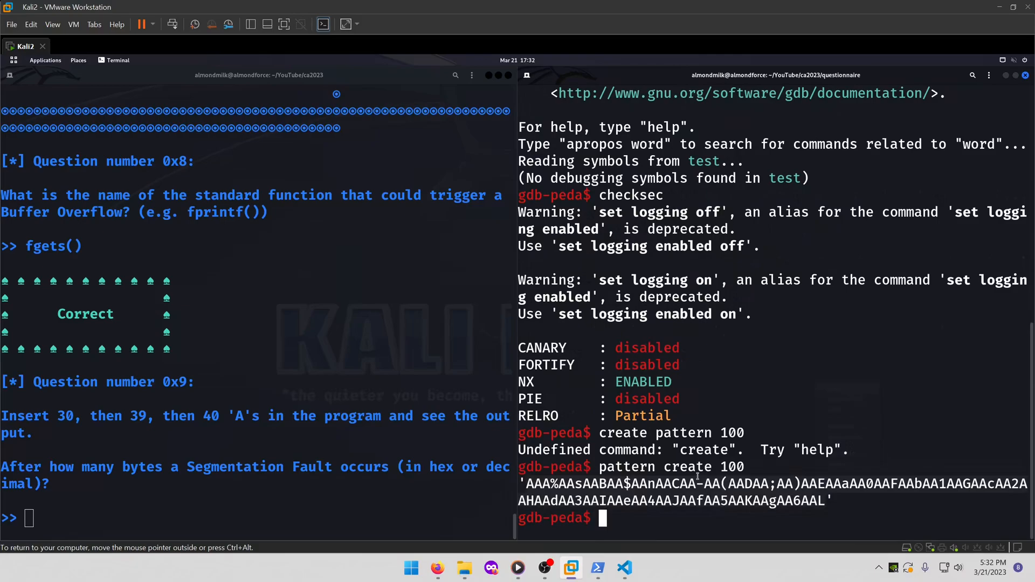
# - Run test with the pattern as input, fixing the quoting so it crashes
pyautogui.write('r')
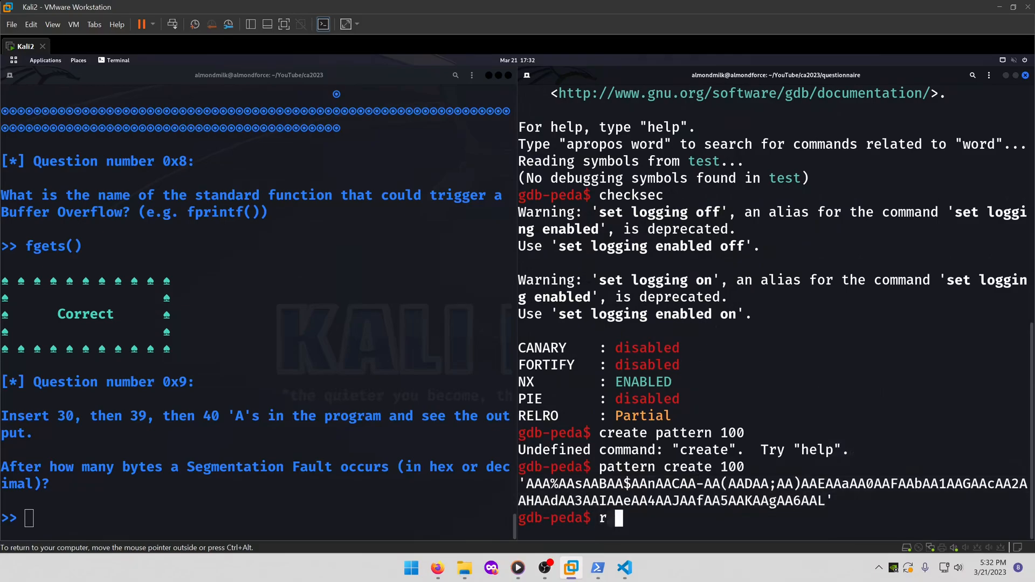
pyautogui.write('<<< $')
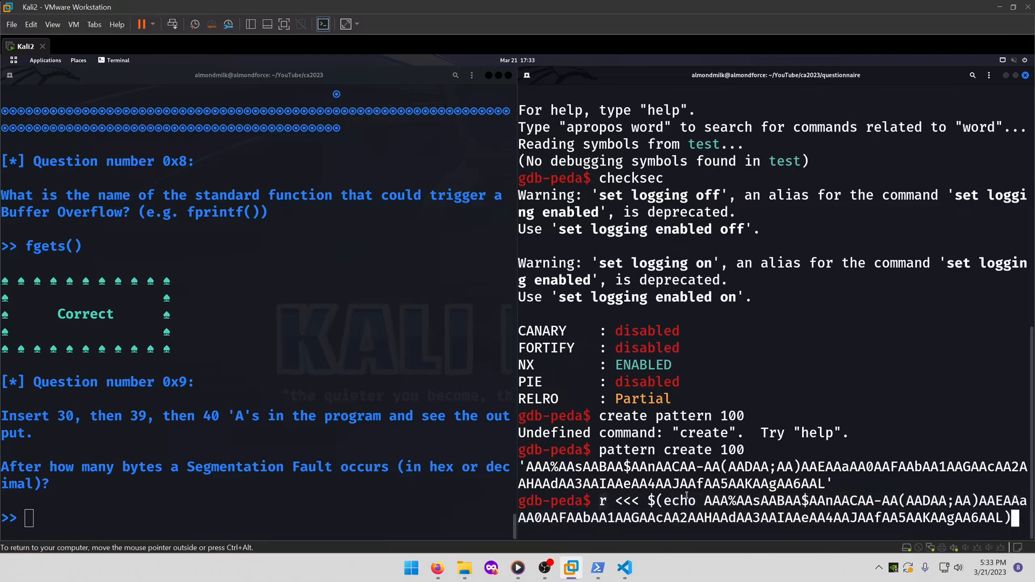
pyautogui.press('Return')
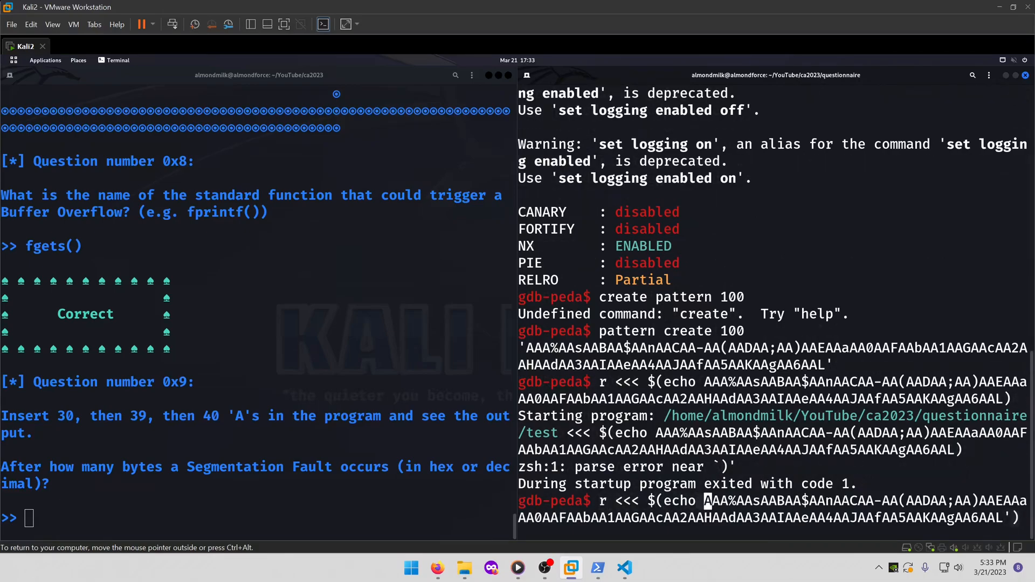
pyautogui.press('Return')
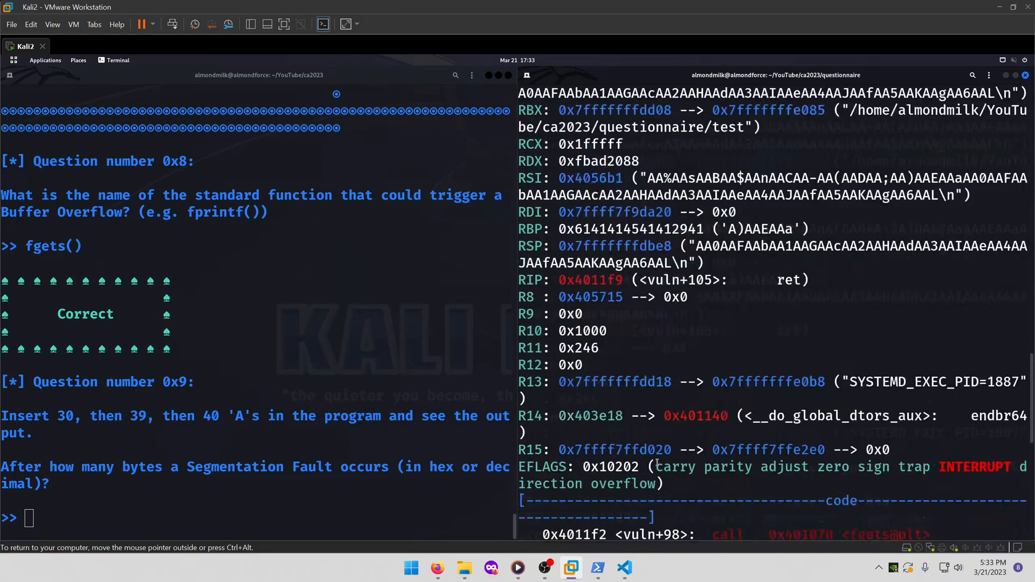
# - Scroll through the SIGSEGV register dump and copy the RBP fragment 'A)AAEAAa'
pyautogui.scroll(-3)
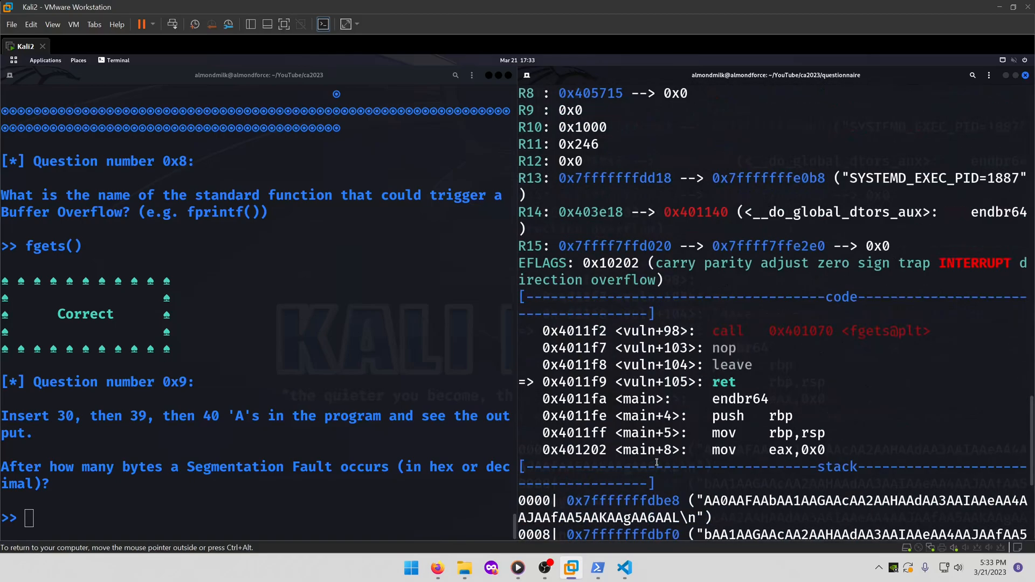
pyautogui.press('Return')
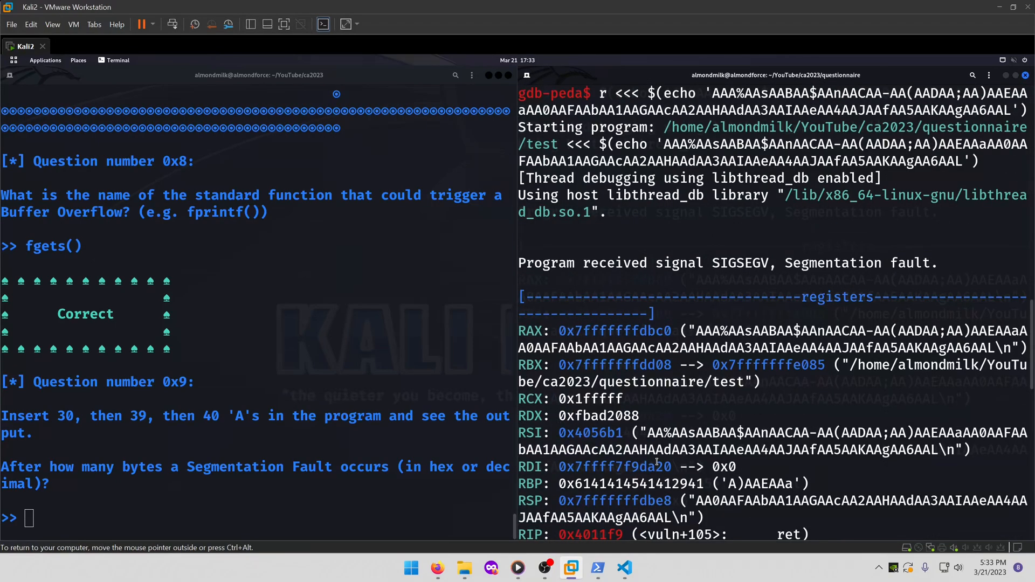
pyautogui.scroll(-3)
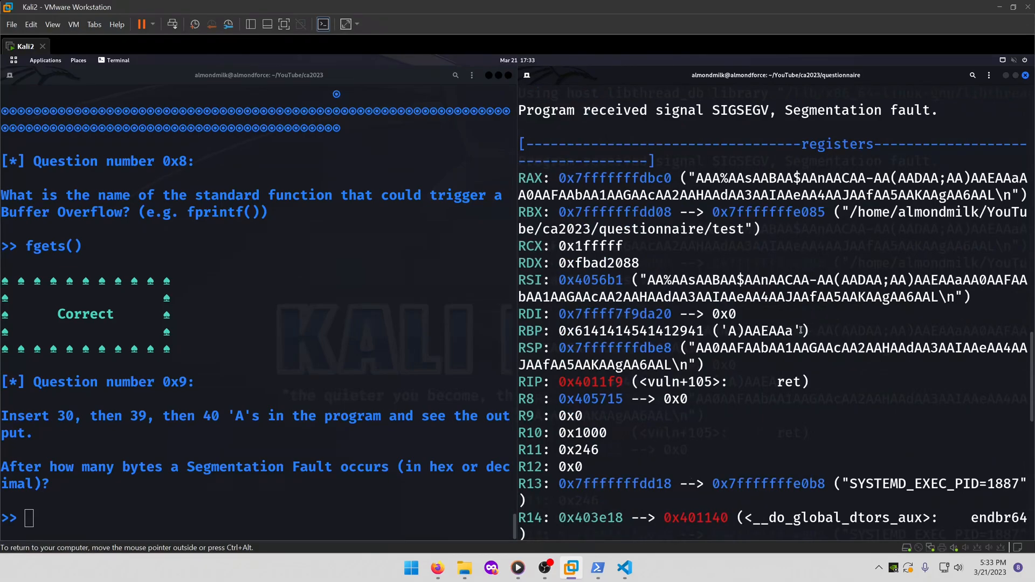
pyautogui.rightClick(785, 336)
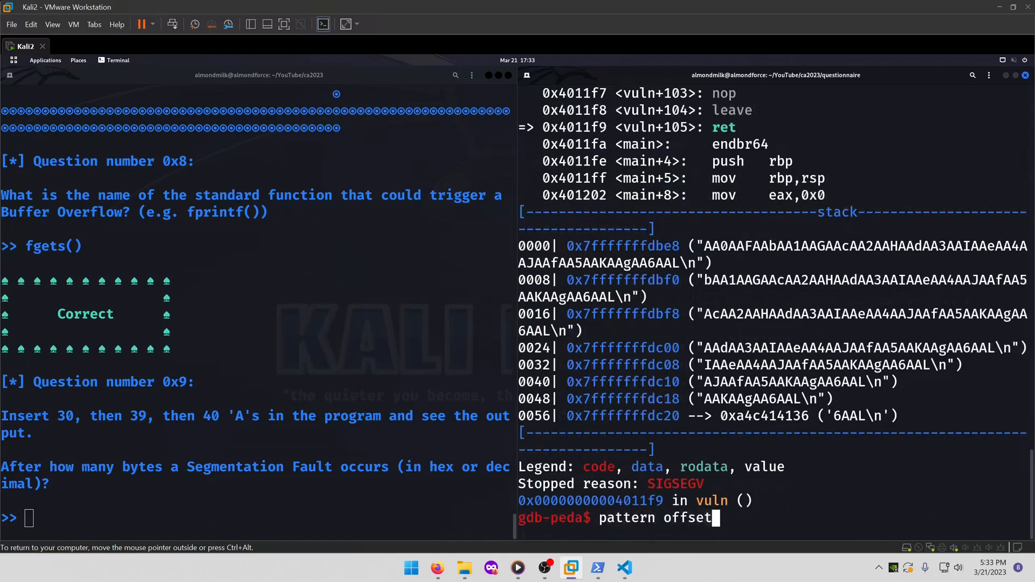
# - Look up where 'A)AAEAAa' sits in the pattern with pattern offset and pattern search
pyautogui.write('"^[[200~A)AAEAAa~')
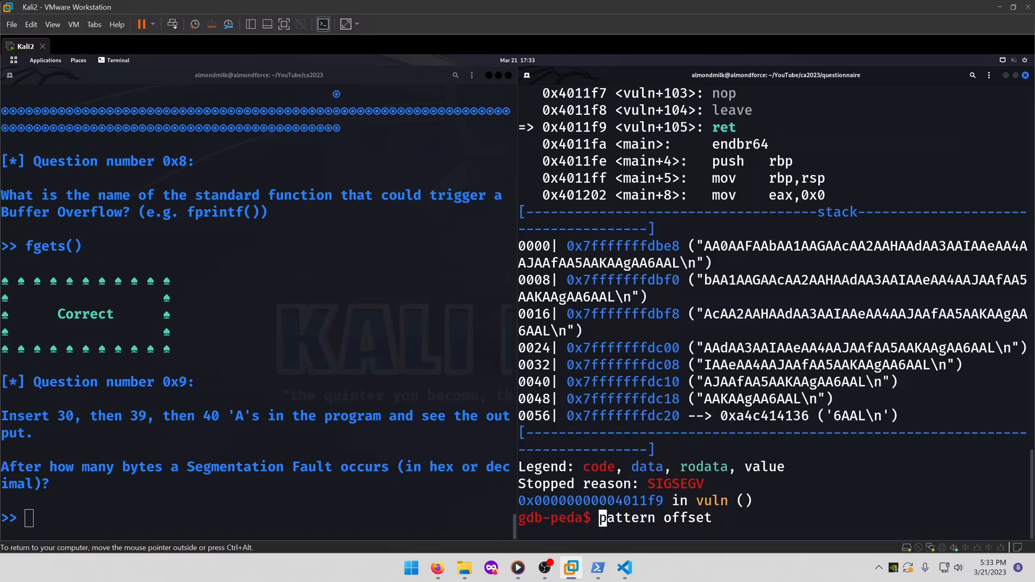
pyautogui.write('"A)AAEAAa"')
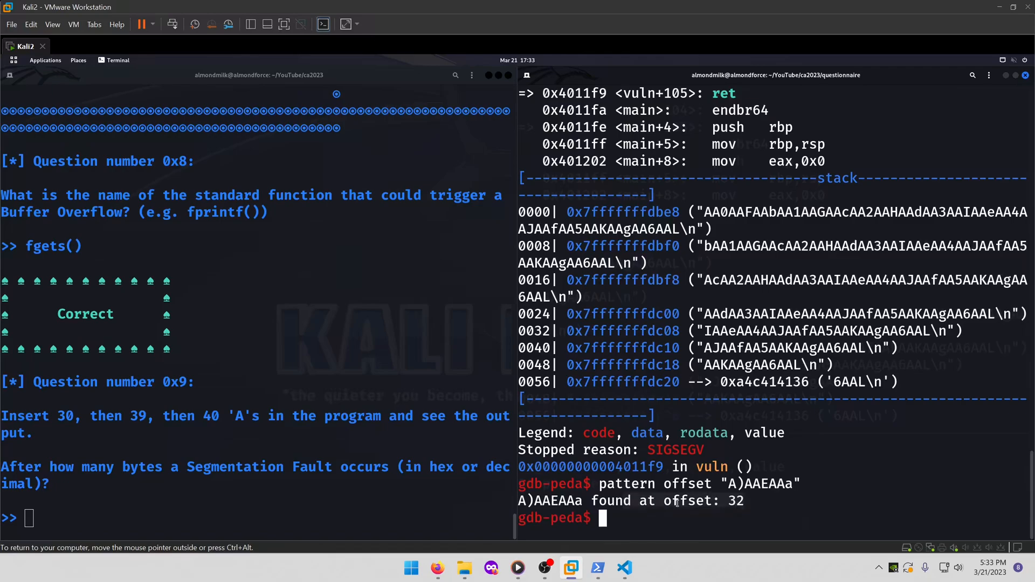
pyautogui.write('pat')
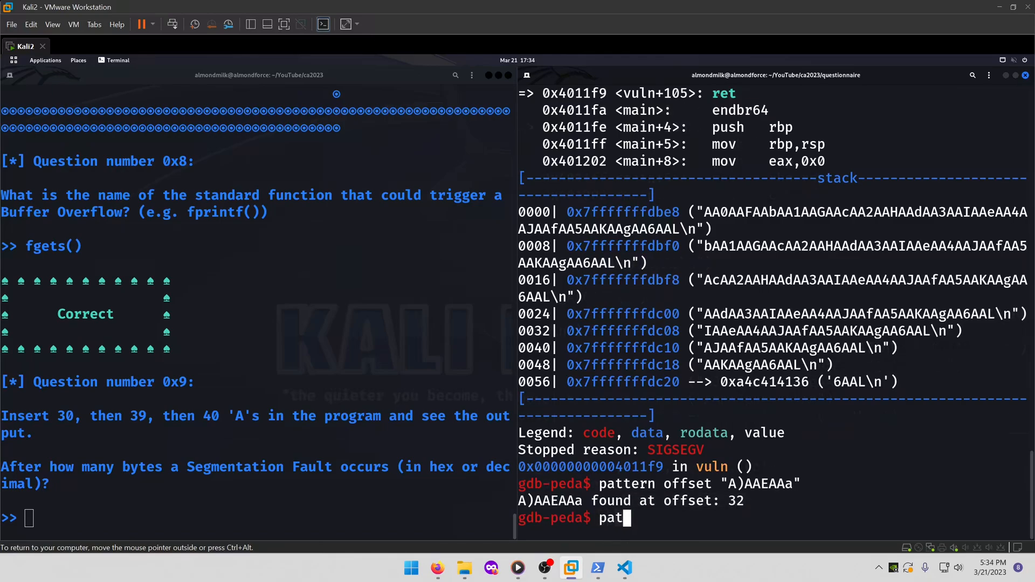
pyautogui.write('tern searhc')
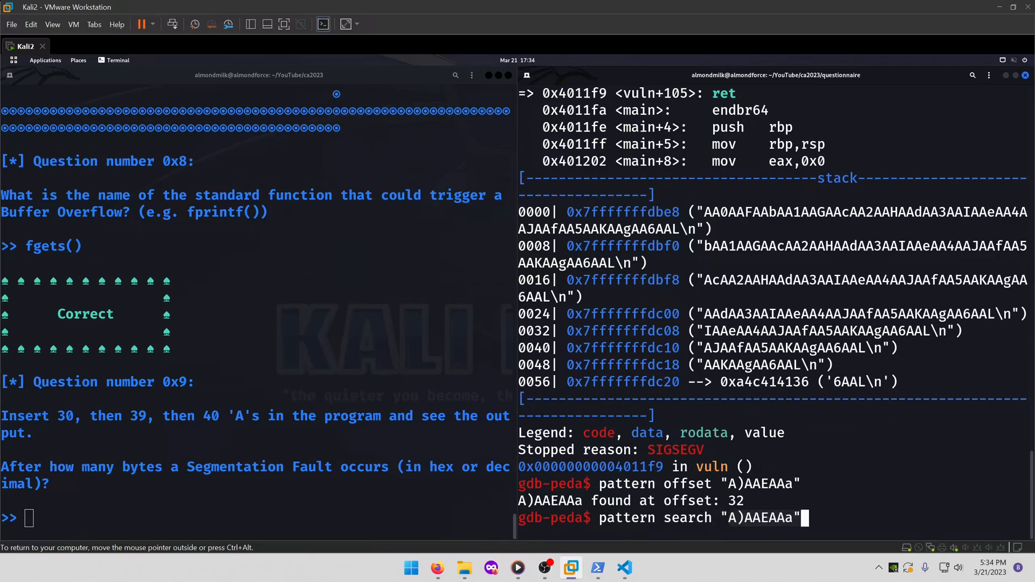
pyautogui.press('Return')
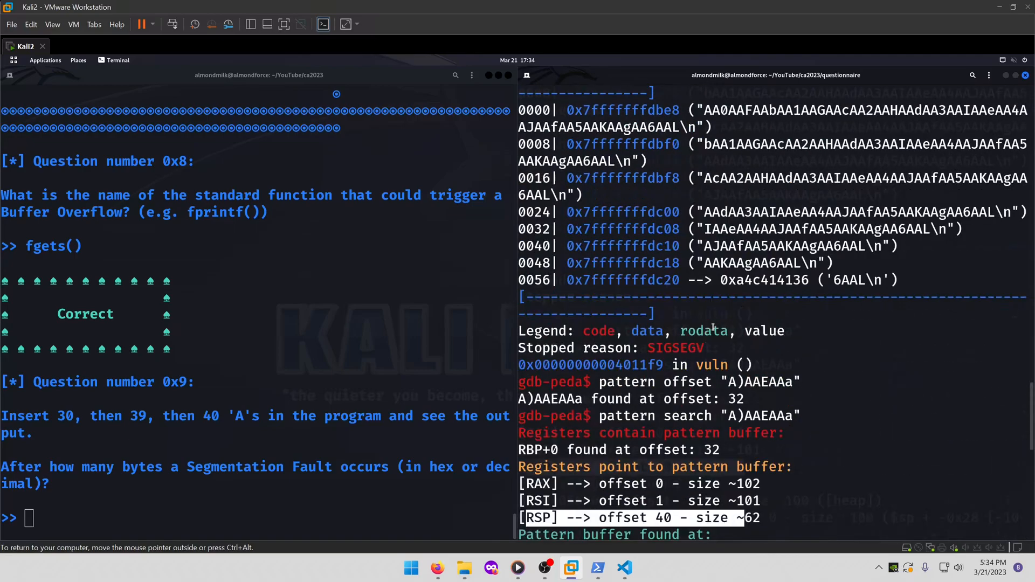
# - Find the RSP offset of 40 and answer question 9 with 40
pyautogui.scroll(-3)
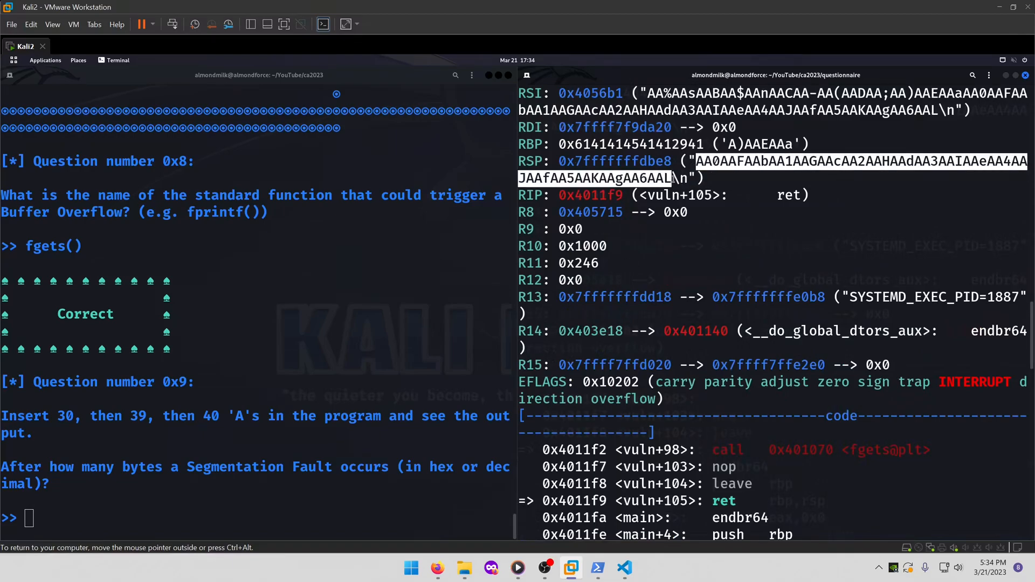
pyautogui.scroll(-3)
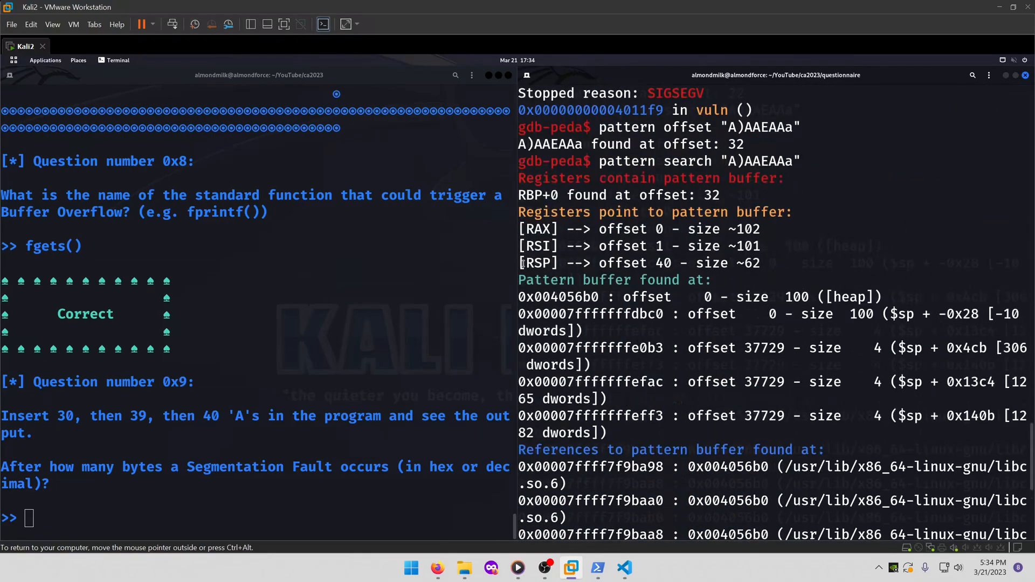
pyautogui.doubleClick(662, 263)
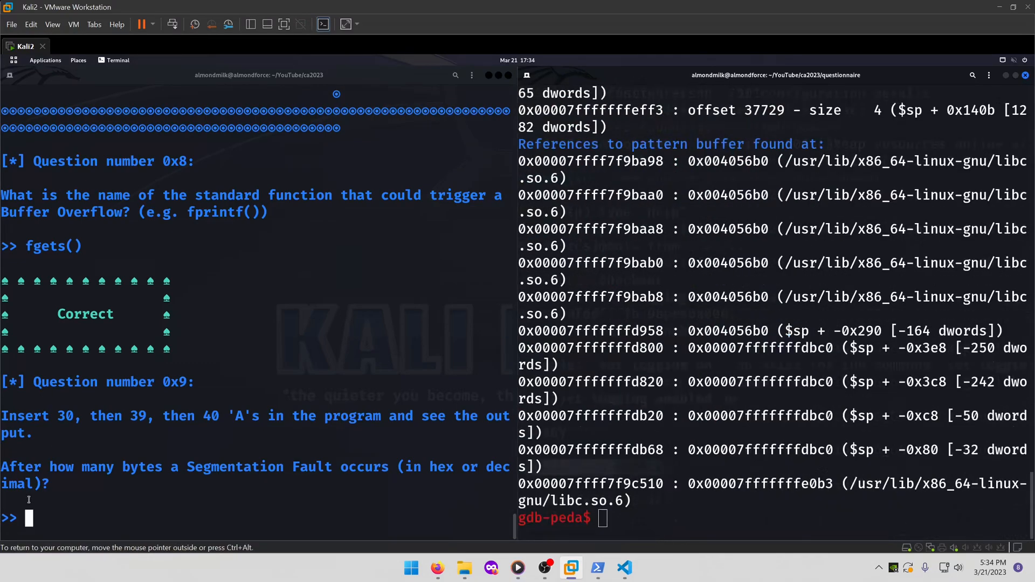
pyautogui.write('40')
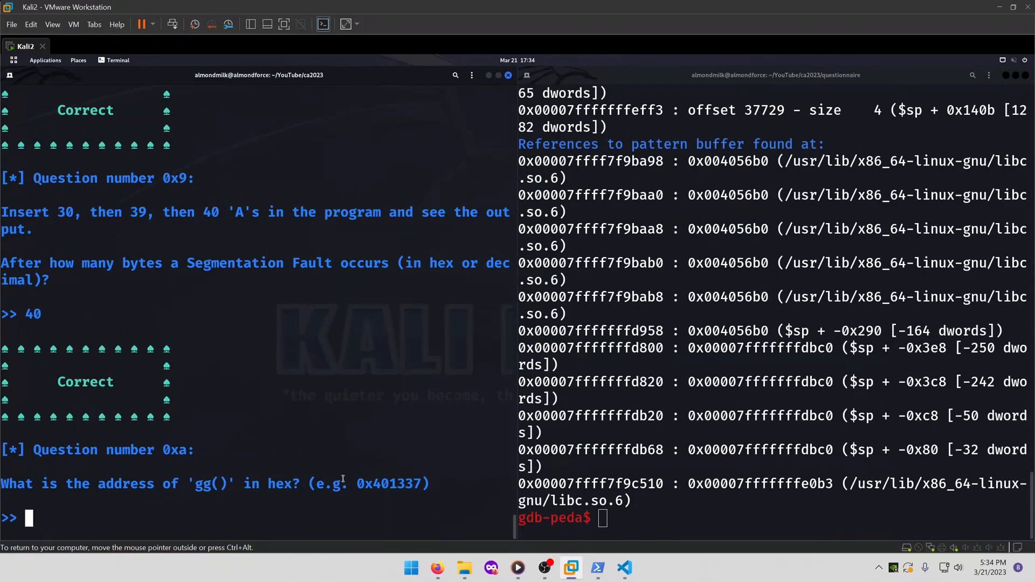
pyautogui.moveTo(752, 457)
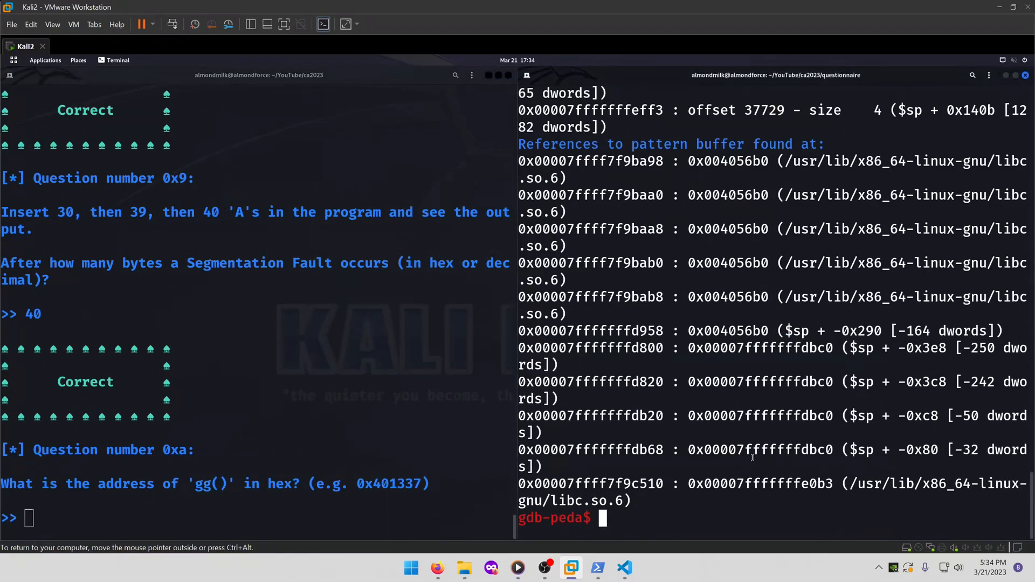
pyautogui.write('disass gg')
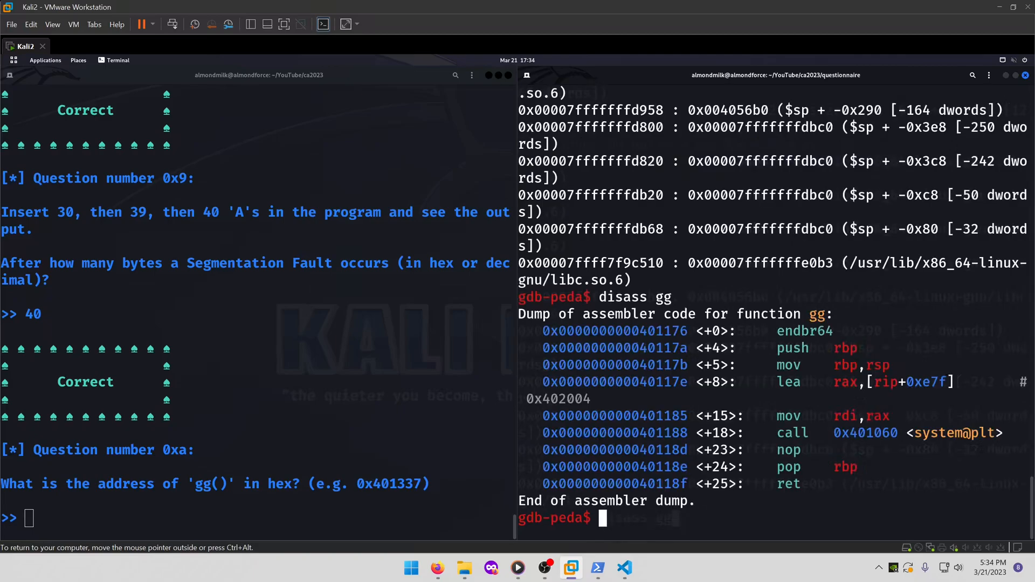
# - Submit gg's start address 0x401176 from the disassembly and copy the revealed flag
pyautogui.doubleClick(600, 330)
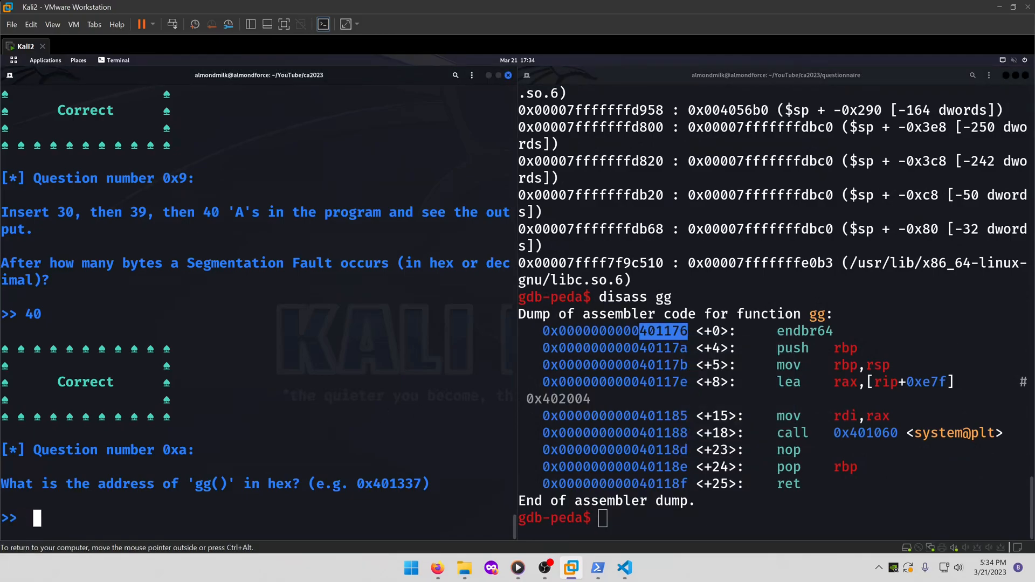
pyautogui.write('0x401176')
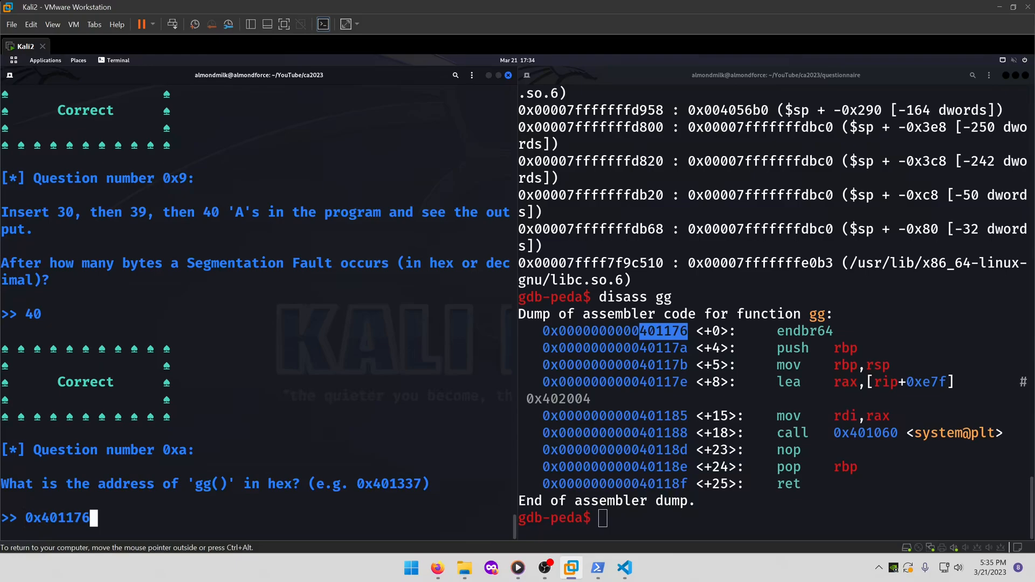
pyautogui.press('Return')
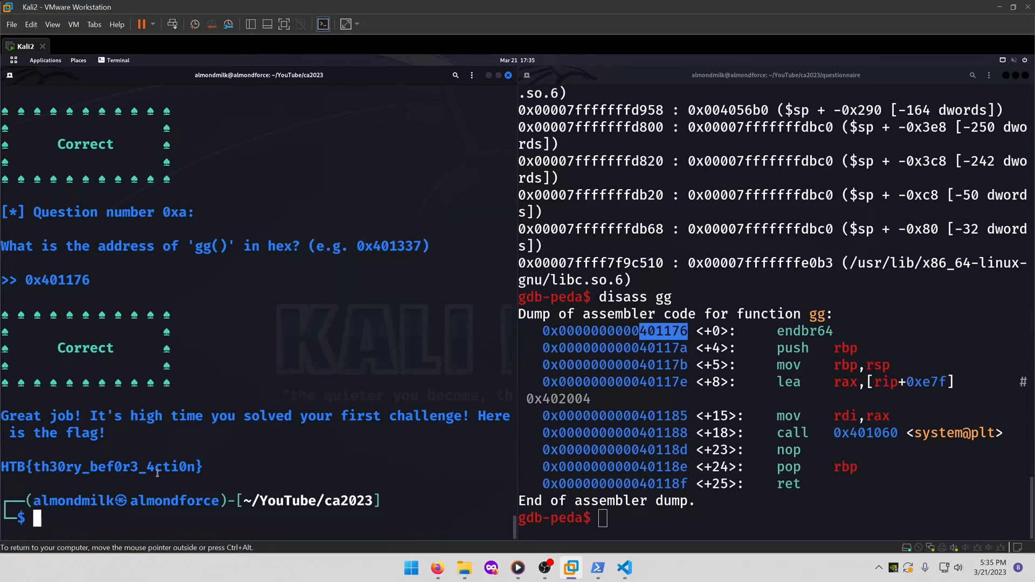
pyautogui.rightClick(102, 467)
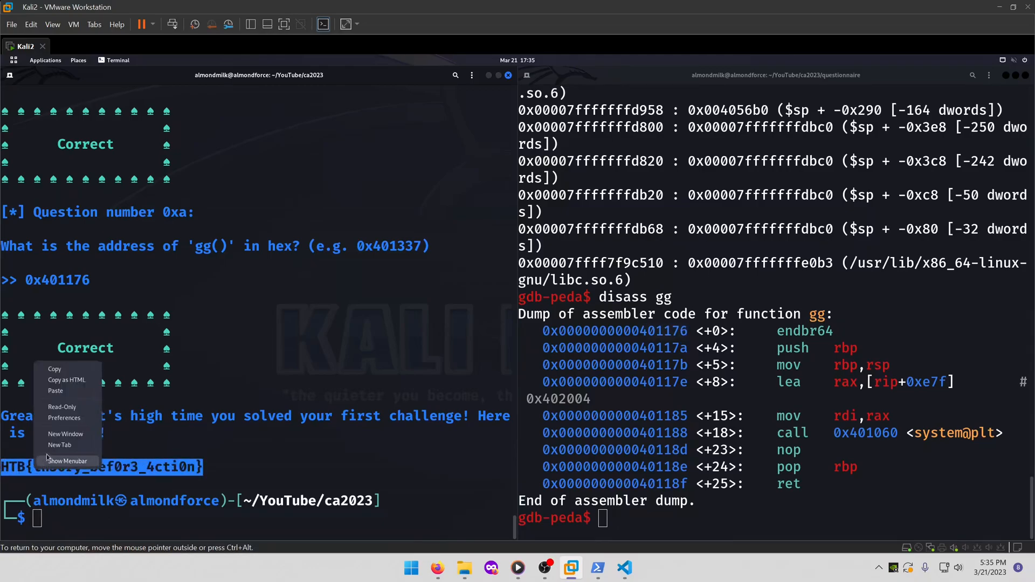
pyautogui.click(438, 568)
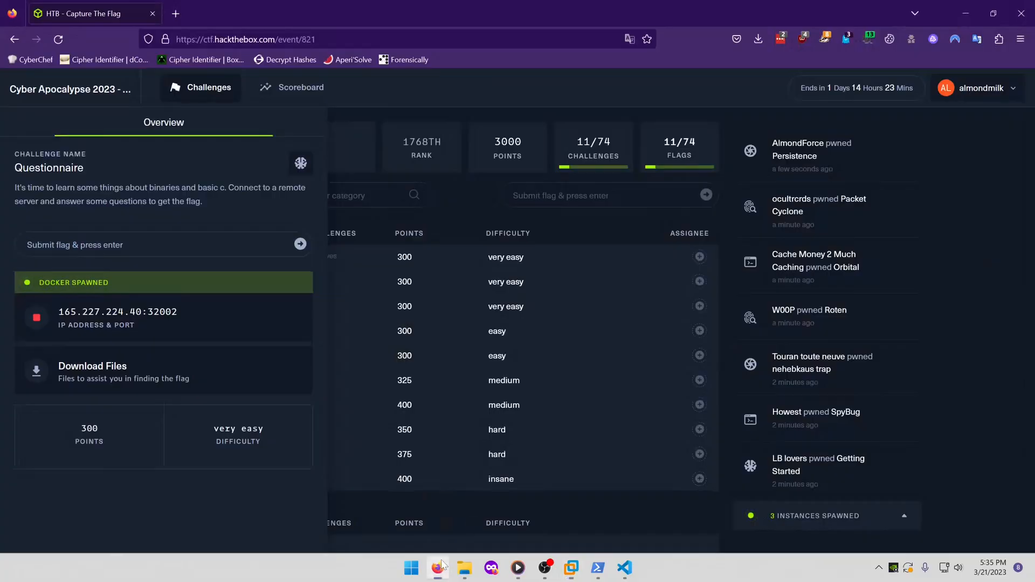
pyautogui.write('HTB{th30ry_bef0r3_4cti0n}')
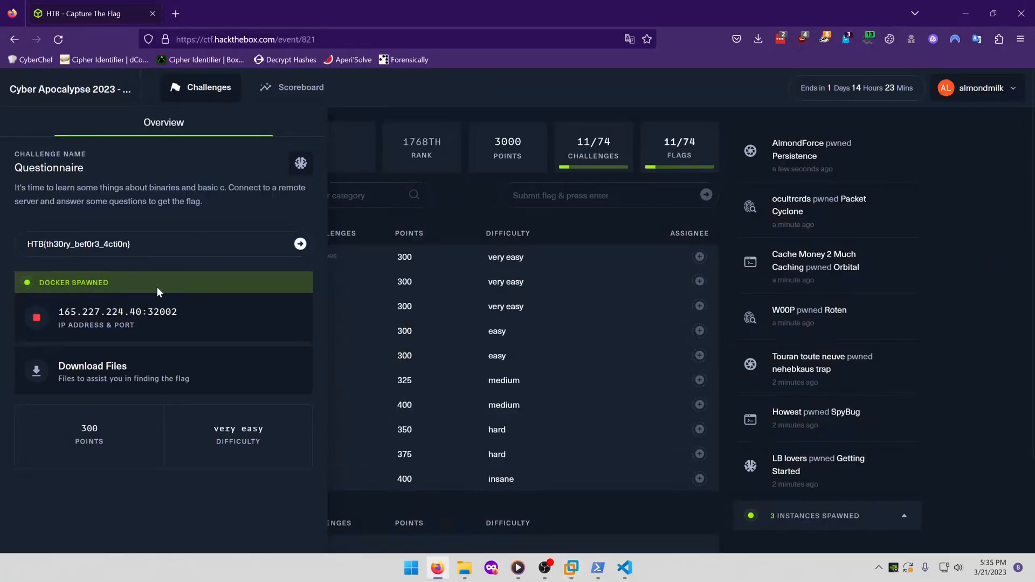
pyautogui.click(129, 244)
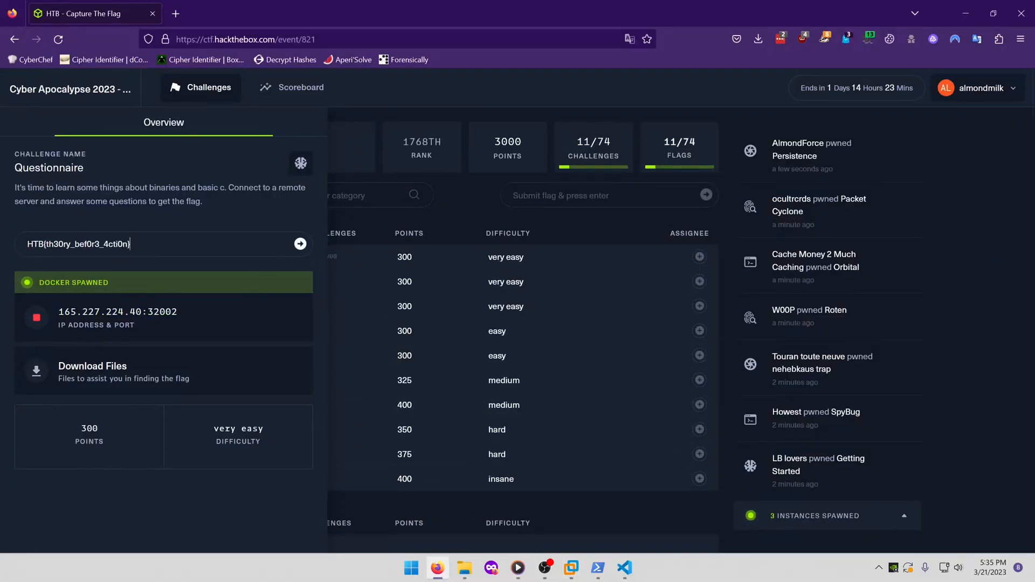